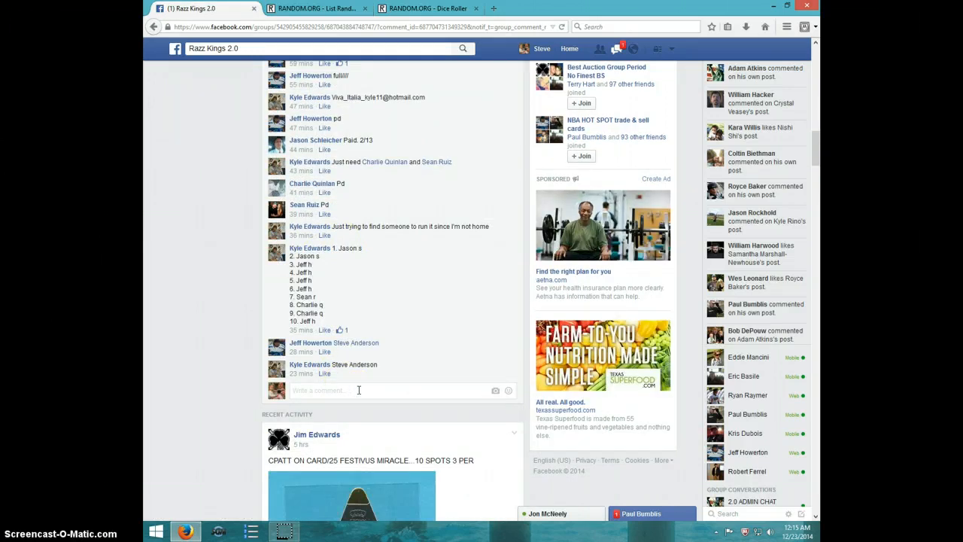
- Post a LIVE comment on the Facebook thread, then roll two virtual dice on RANDOM.ORG
text(LIVE)
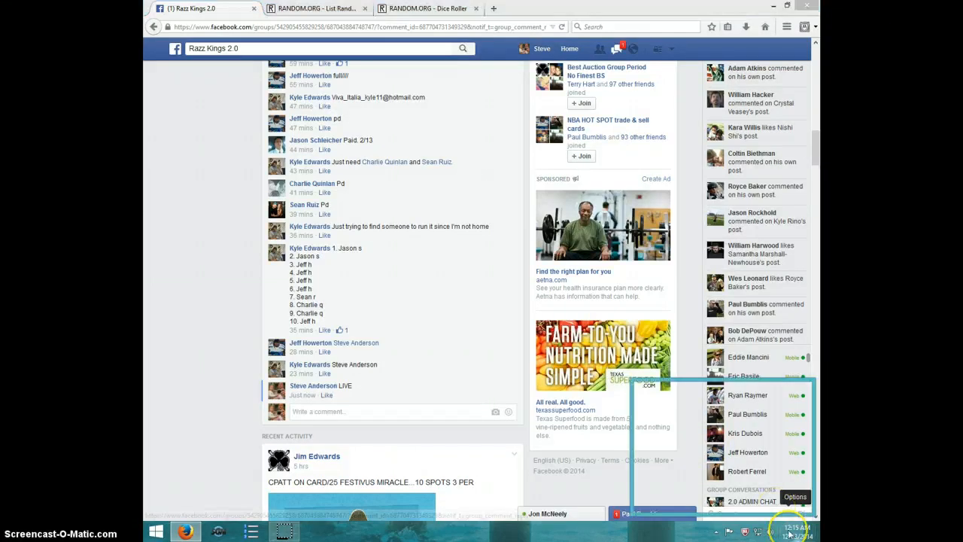
click(428, 9)
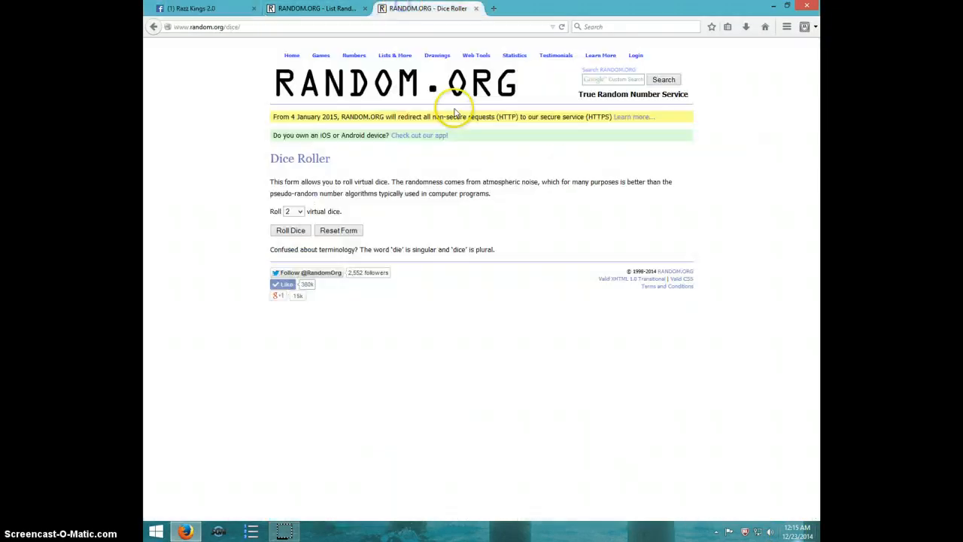
click(290, 230)
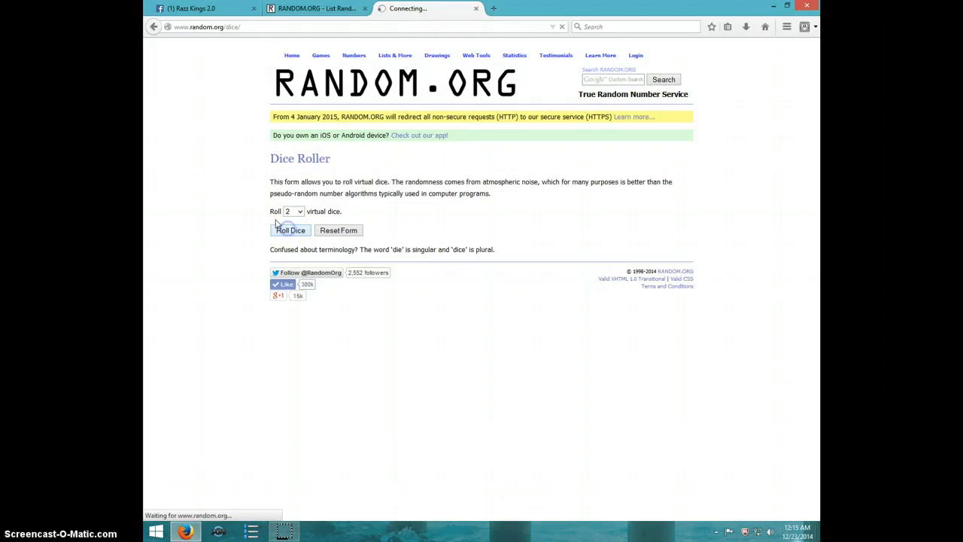
click(290, 230)
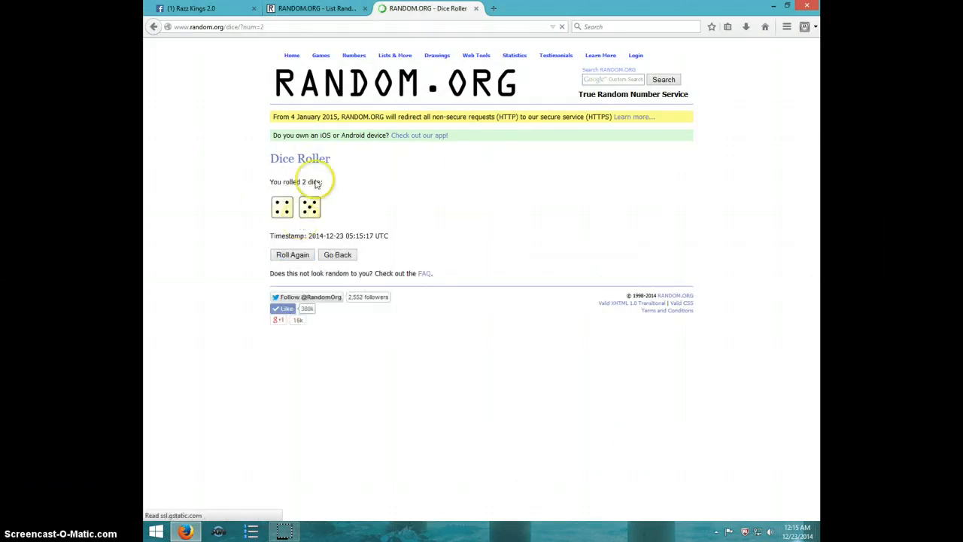
- Bring up the List Randomizer holding the ten numbered entries, not yet shuffled
click(331, 9)
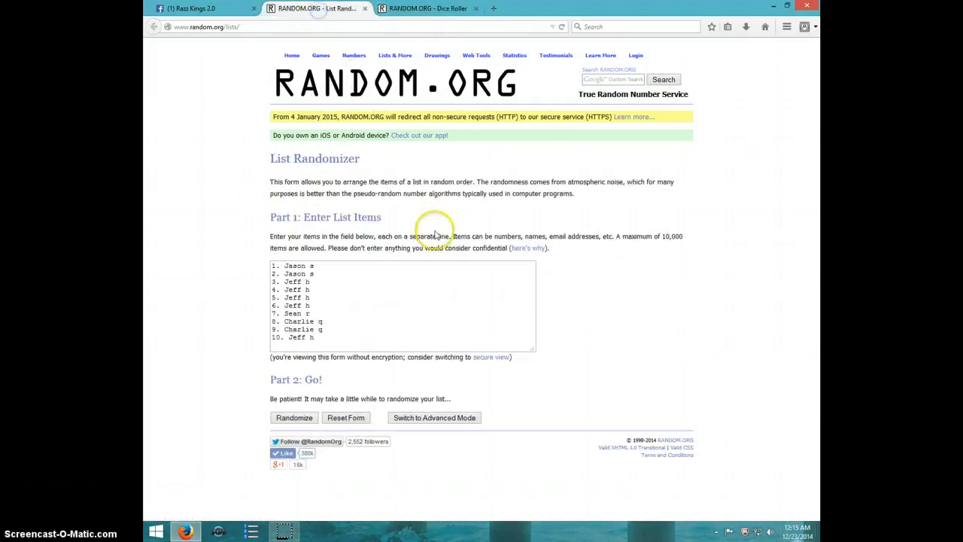
click(301, 281)
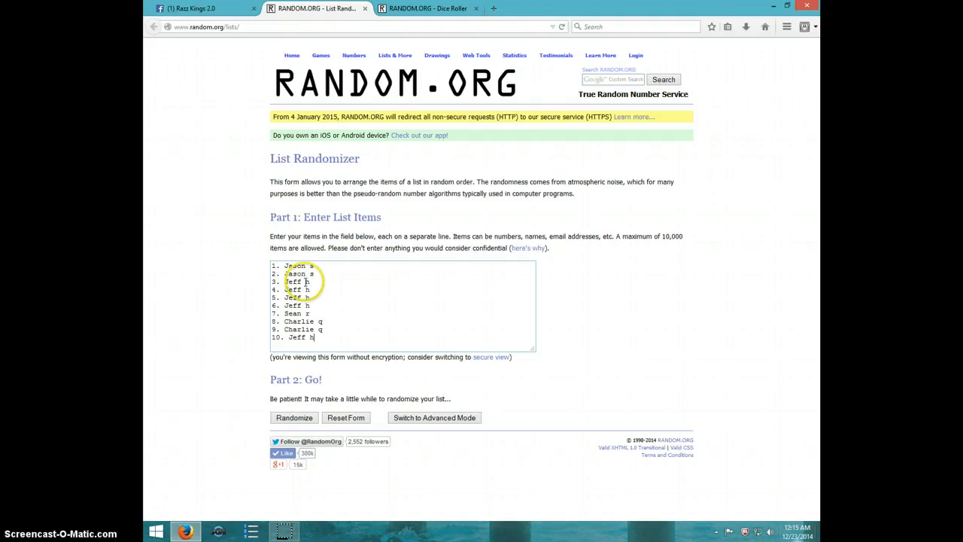
mouse_move(325, 312)
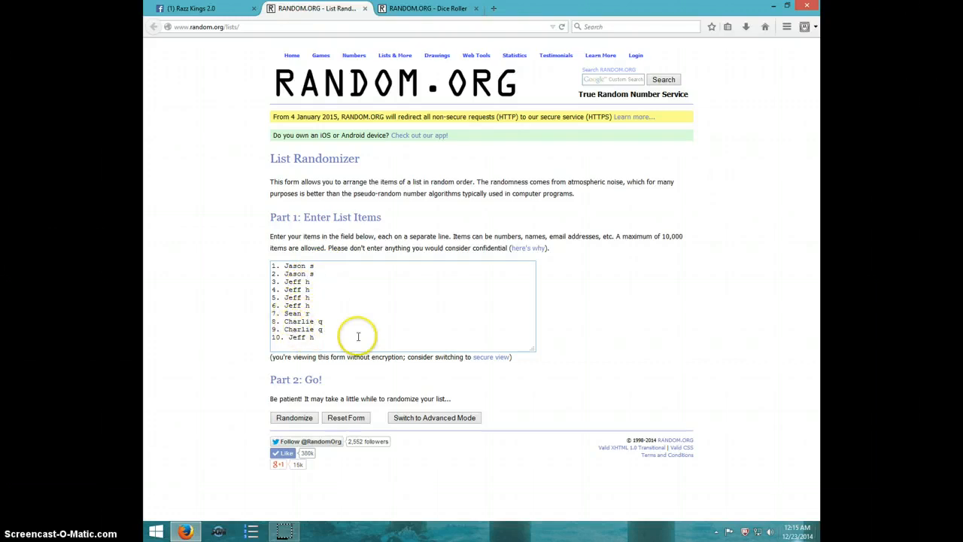
click(435, 9)
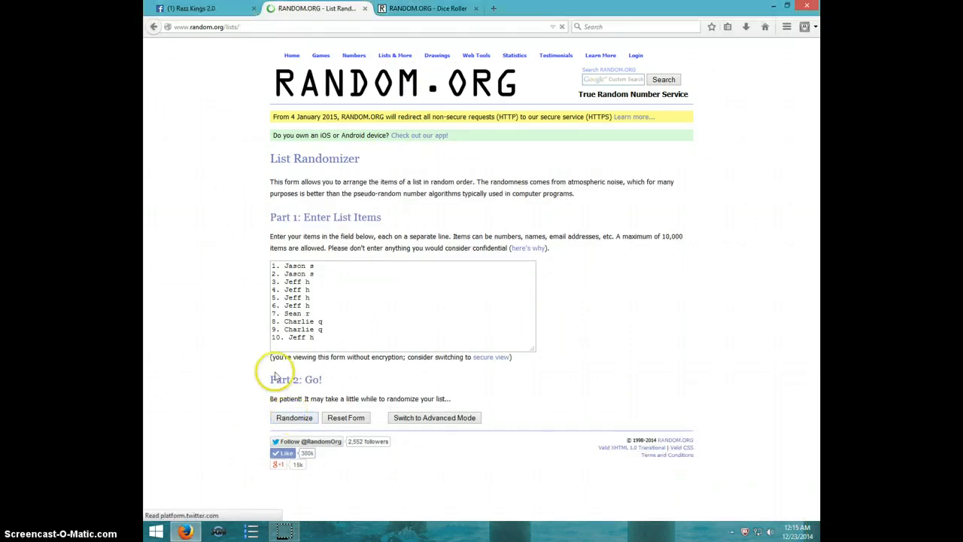
- Randomize the ten-entry list eight times, each run giving a new order and timestamp
click(294, 418)
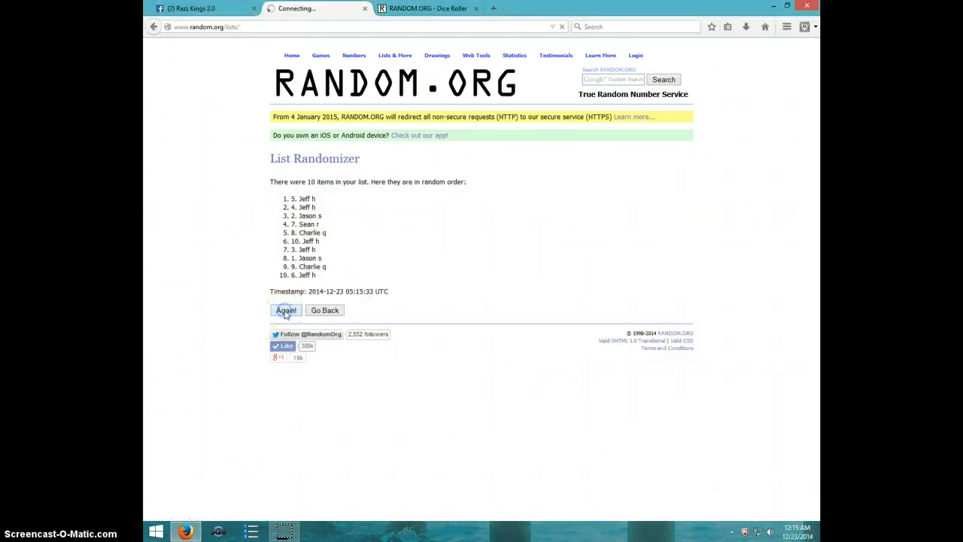
click(286, 311)
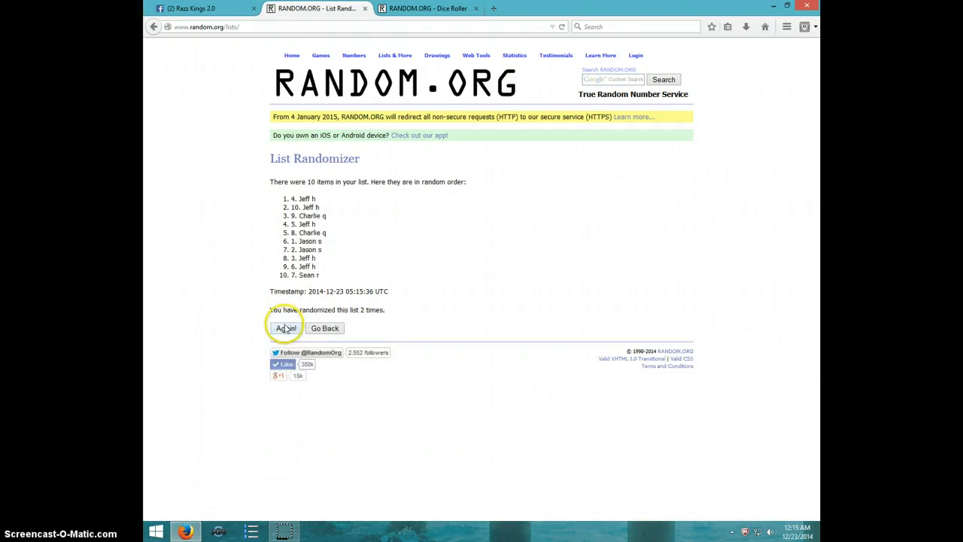
click(286, 328)
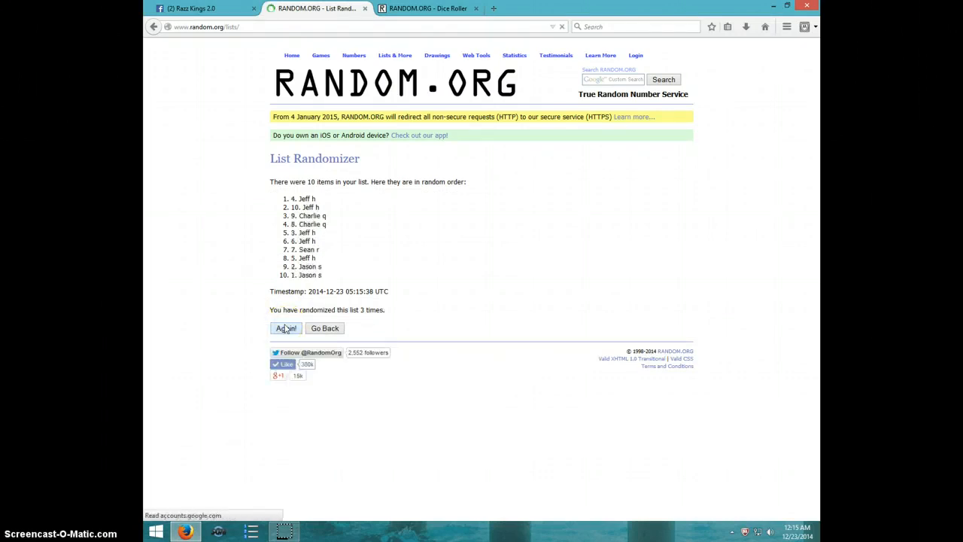
click(286, 328)
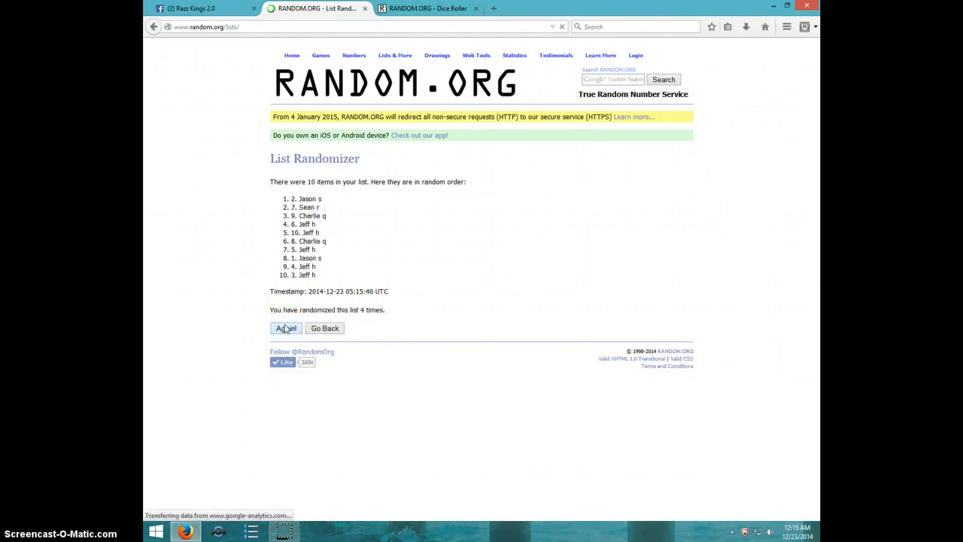
click(286, 328)
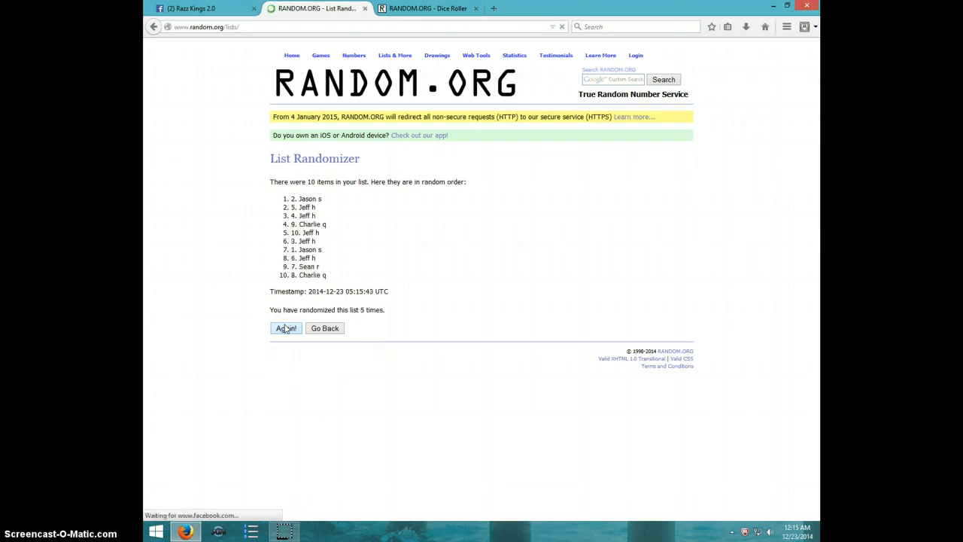
click(286, 329)
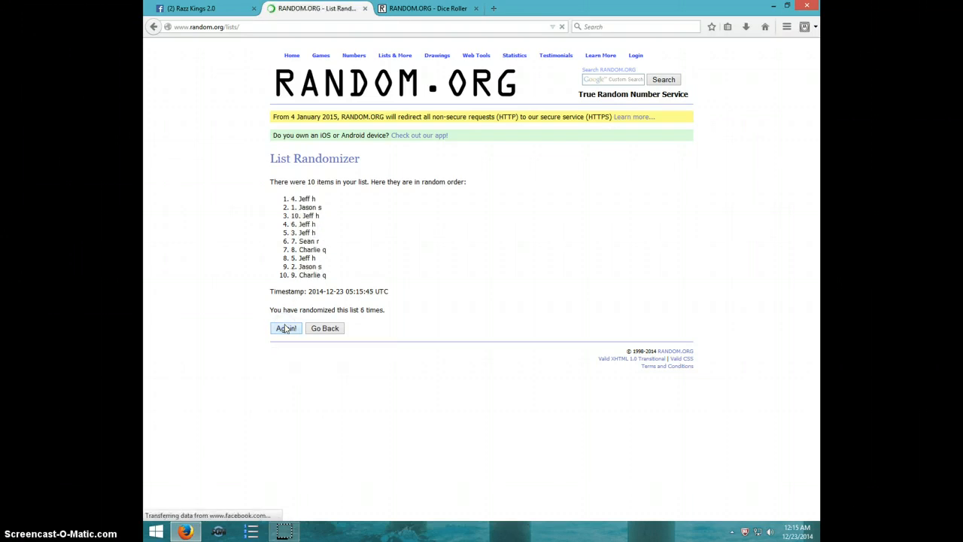
click(286, 328)
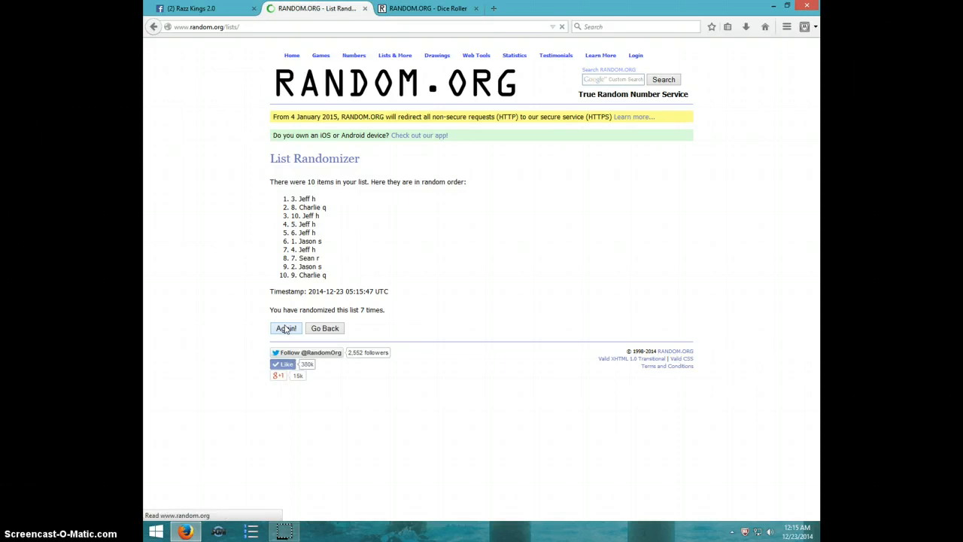
click(286, 328)
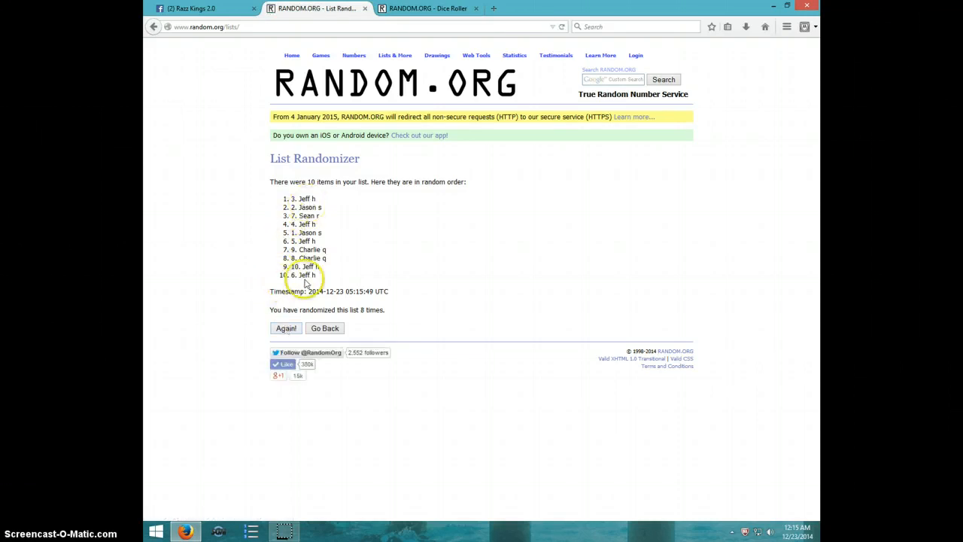
click(428, 9)
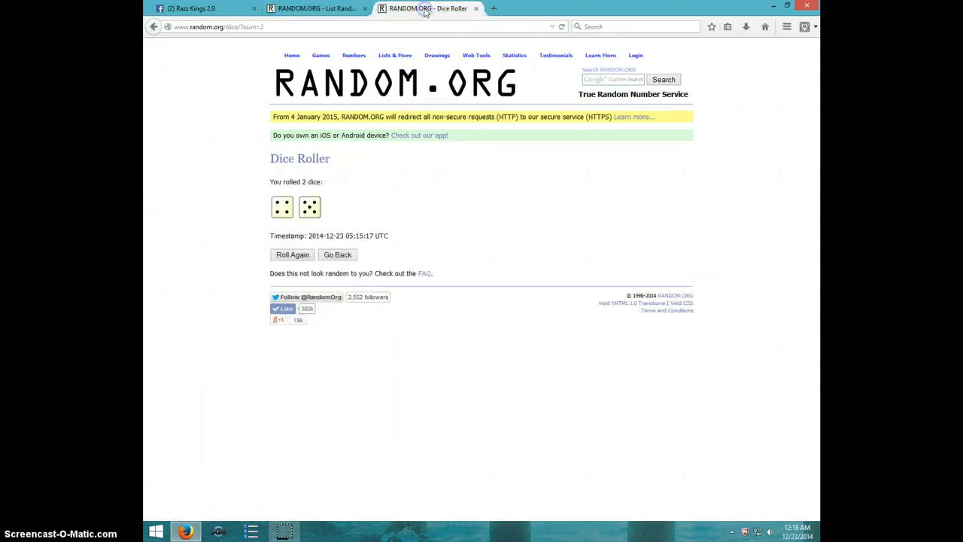
click(316, 9)
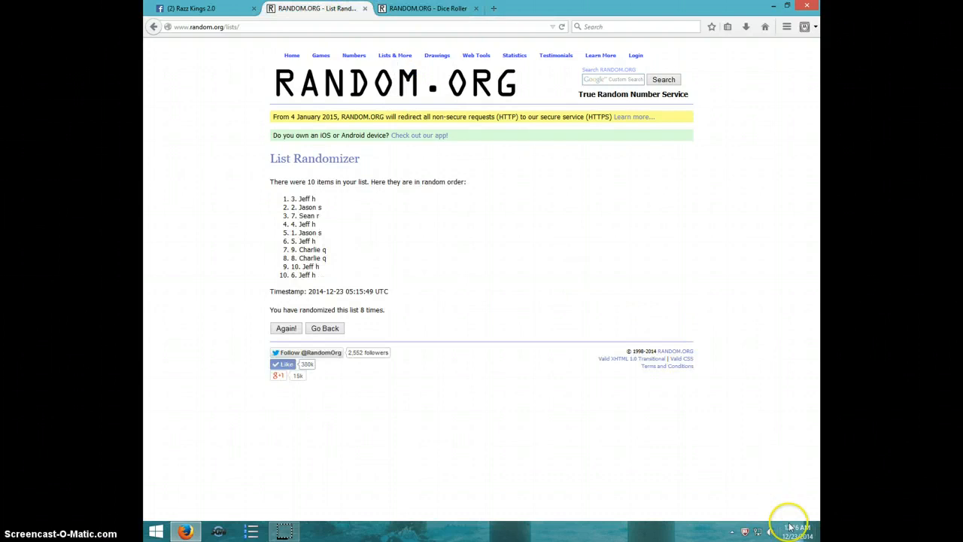
click(796, 531)
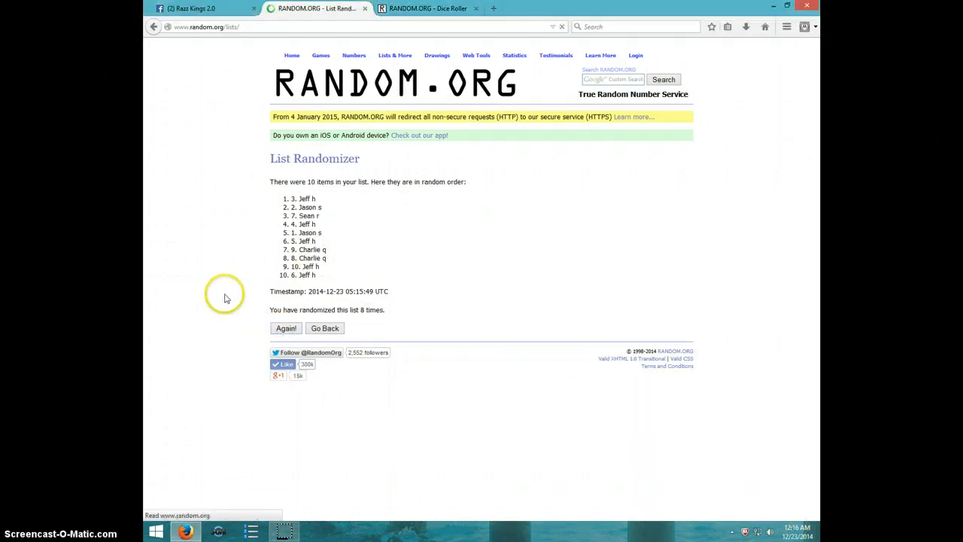
click(286, 328)
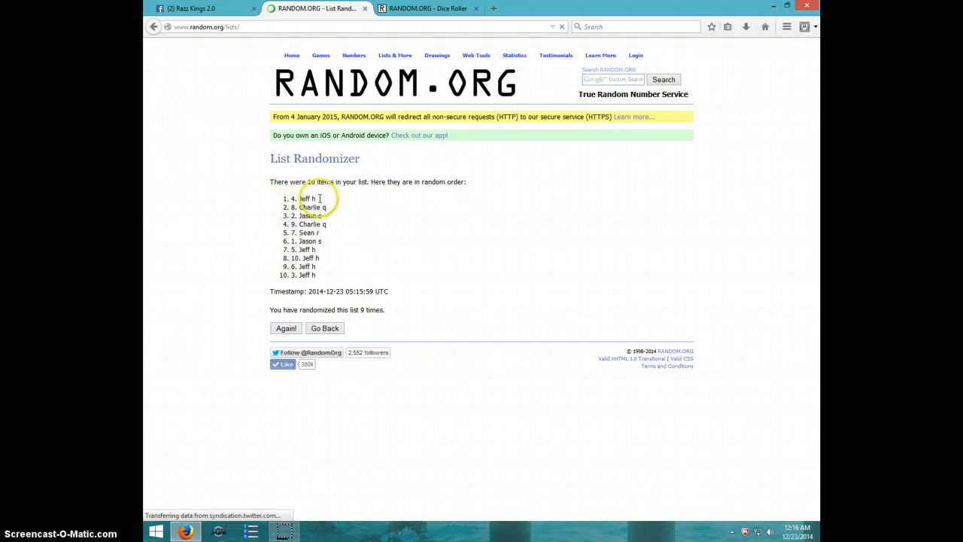
double_click(301, 199)
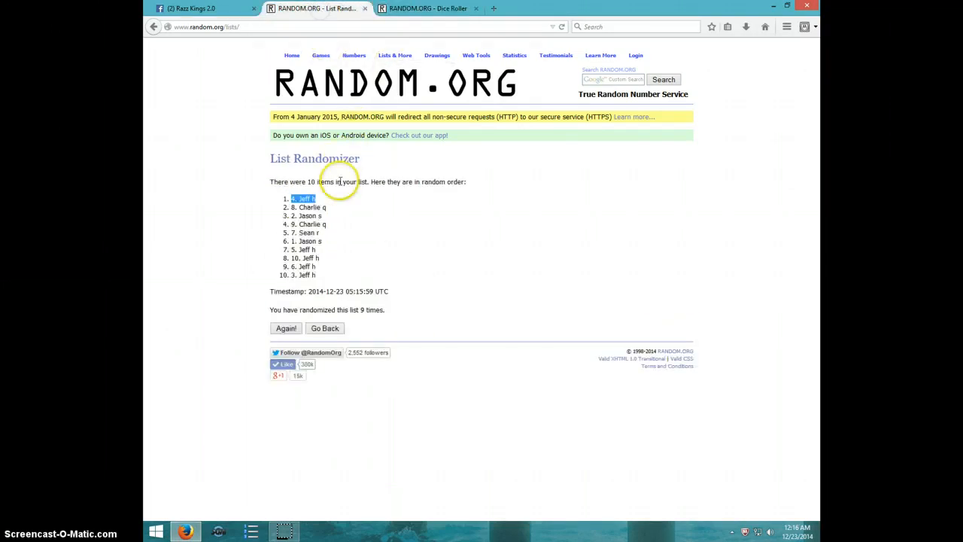
click(793, 530)
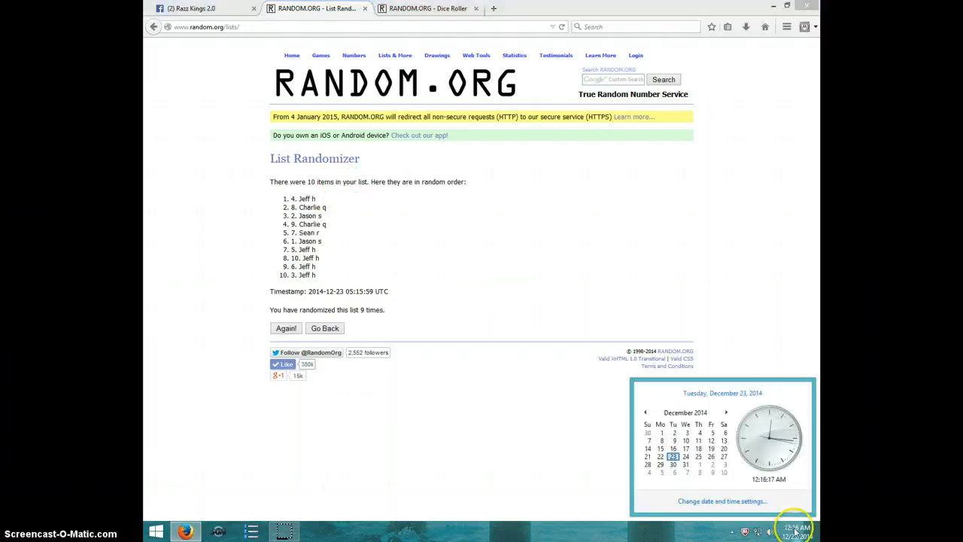
click(204, 9)
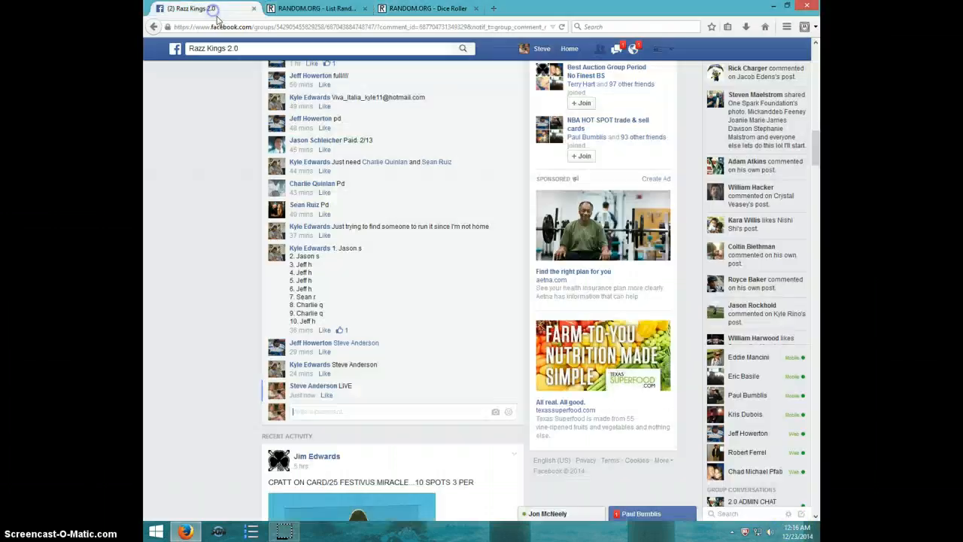
- Post a DONE comment beneath the LIVE comment and check the taskbar clock
click(349, 413)
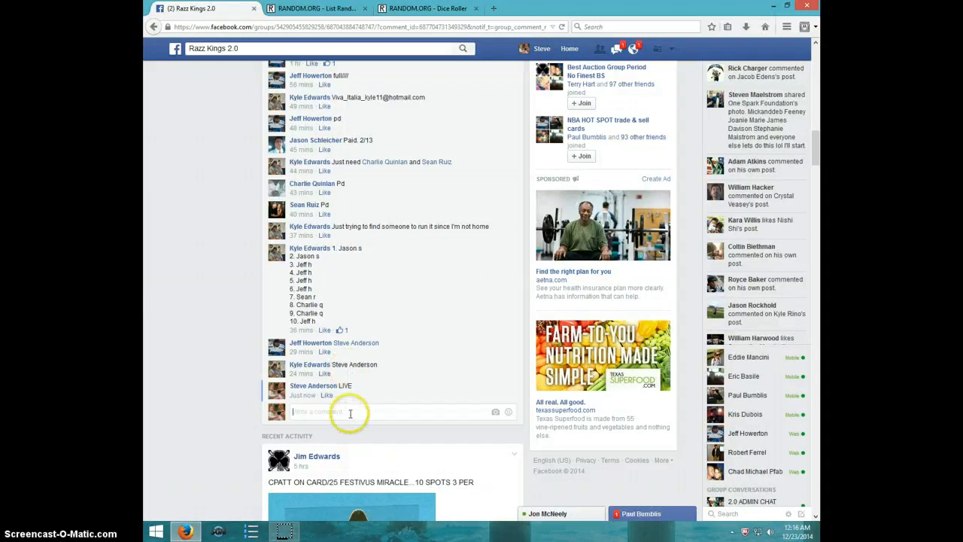
text(DONE)
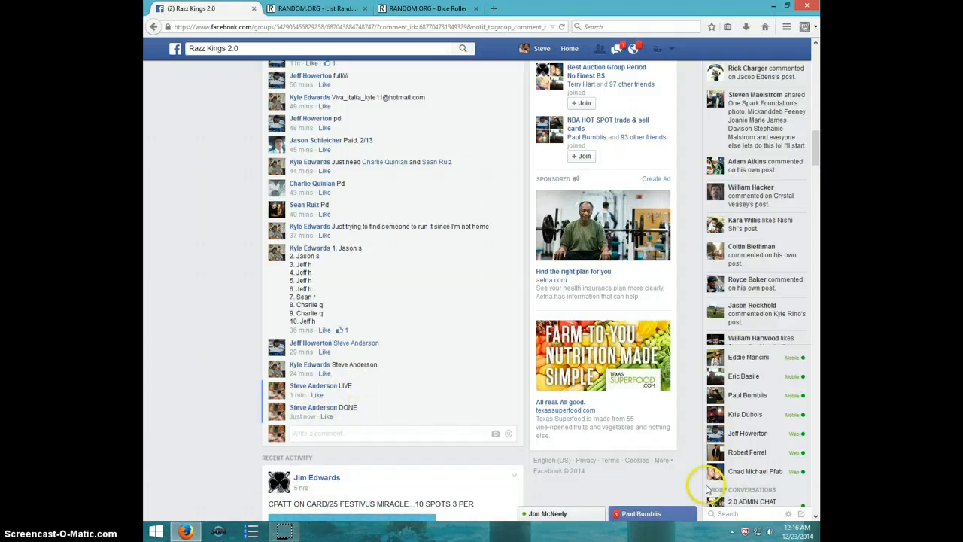
click(795, 531)
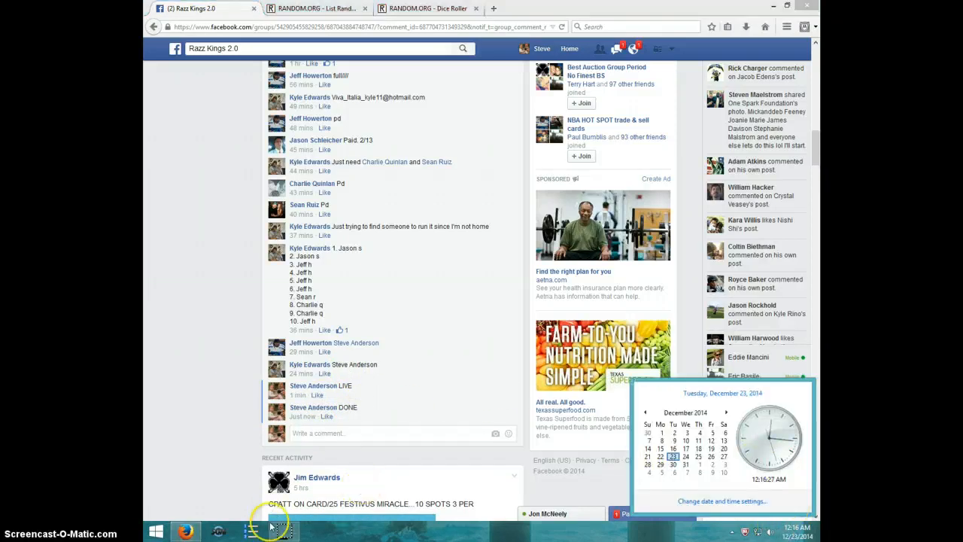